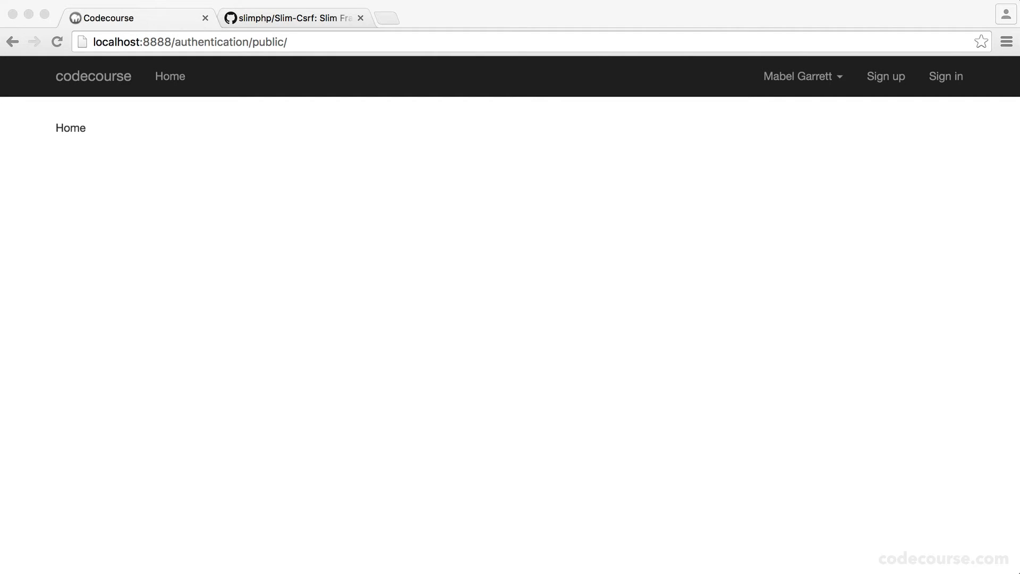
mouse_move(734, 229)
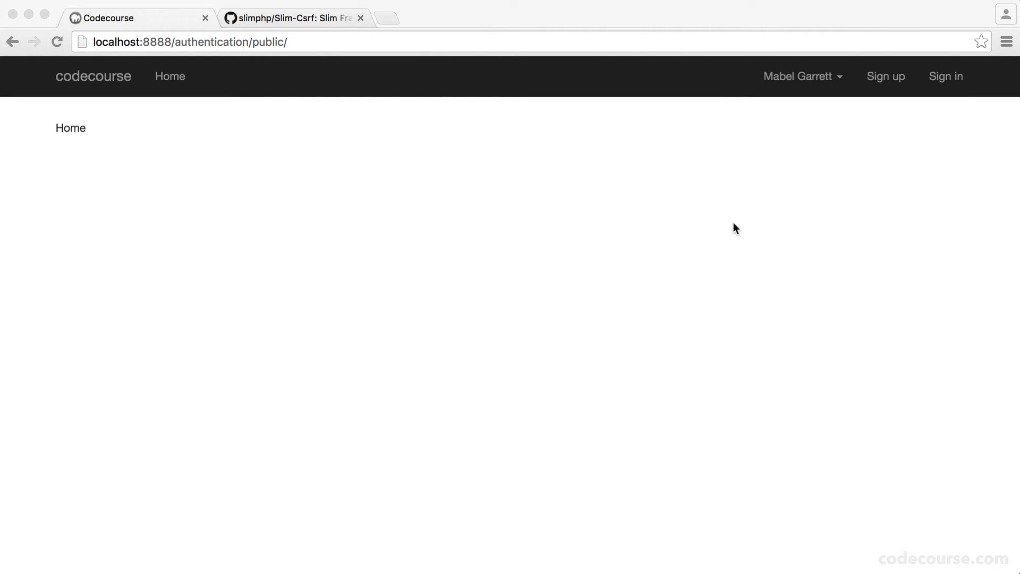
Step: Peek at the signed-in user's account menu and dismiss it again
left_click(801, 76)
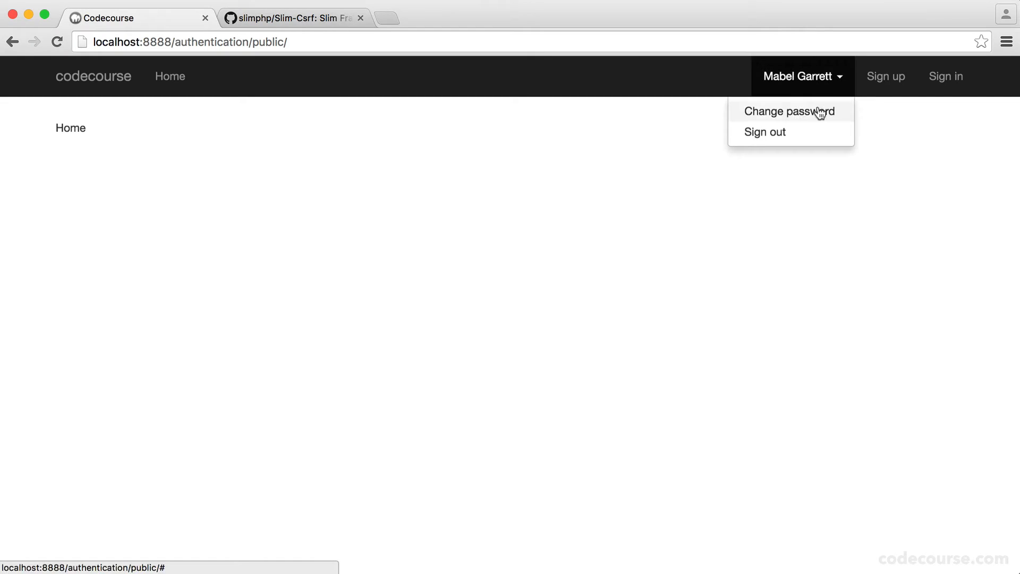
left_click(642, 137)
type("auth/sign")
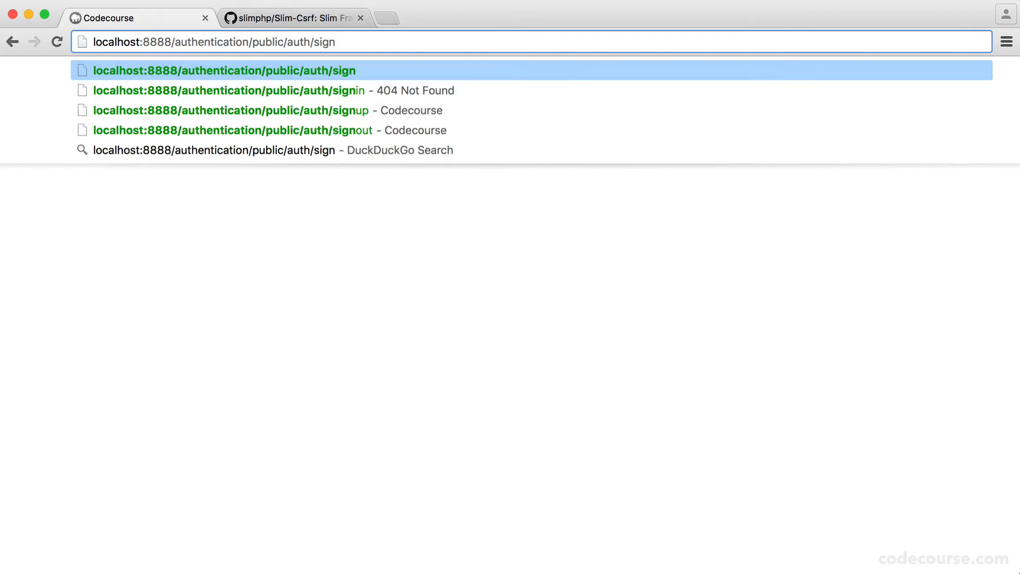
Step: Load the auth/signup page, then move to the Slim-Csrf repository tab
left_click(231, 109)
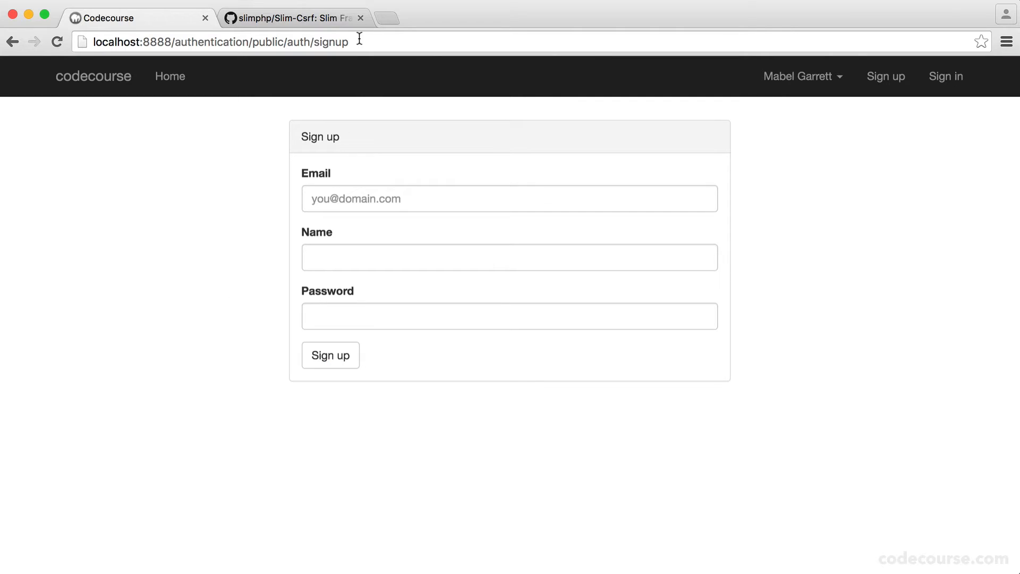
mouse_move(215, 307)
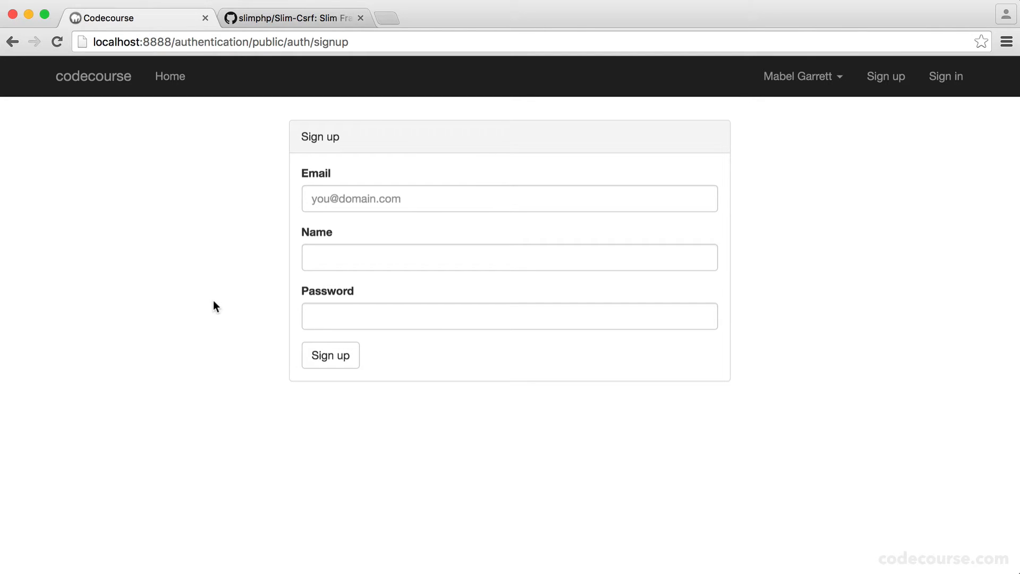
mouse_move(421, 358)
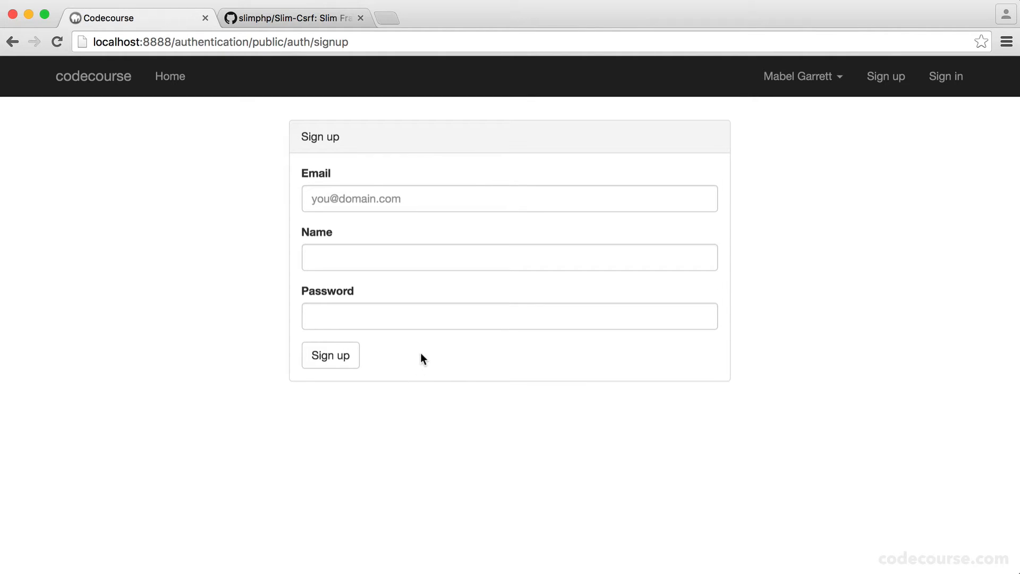
mouse_move(254, 253)
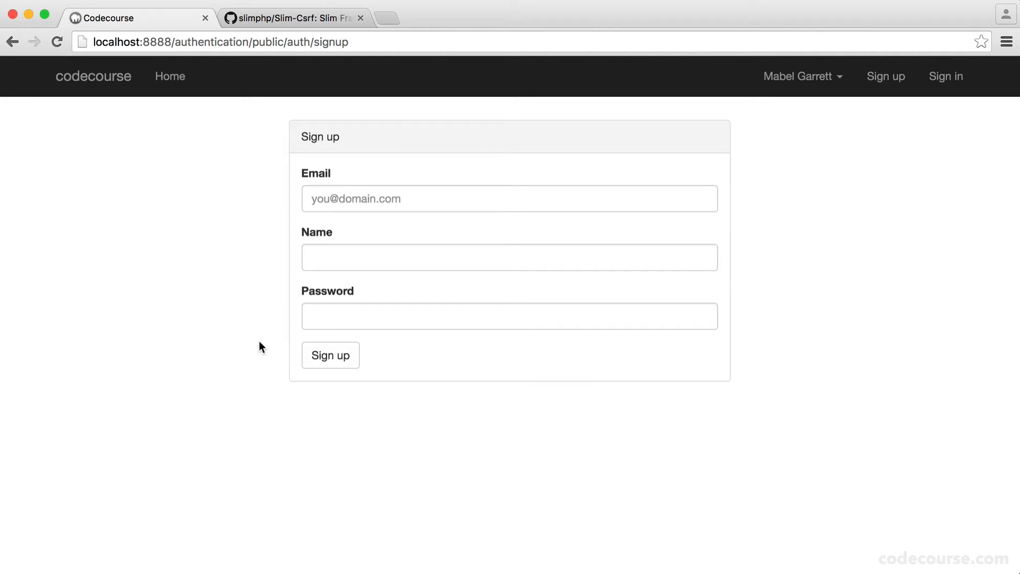
left_click(293, 18)
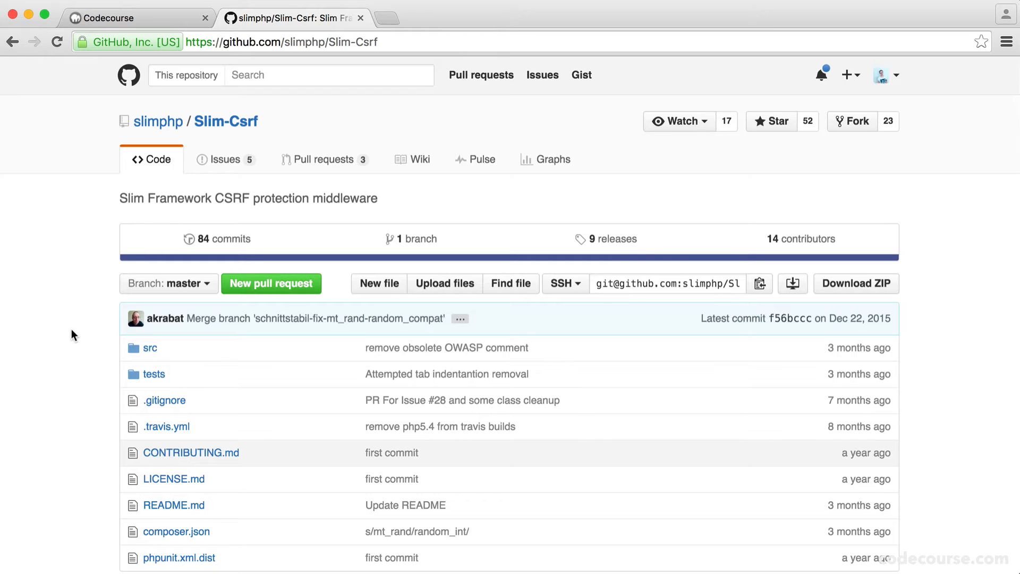
mouse_move(135, 340)
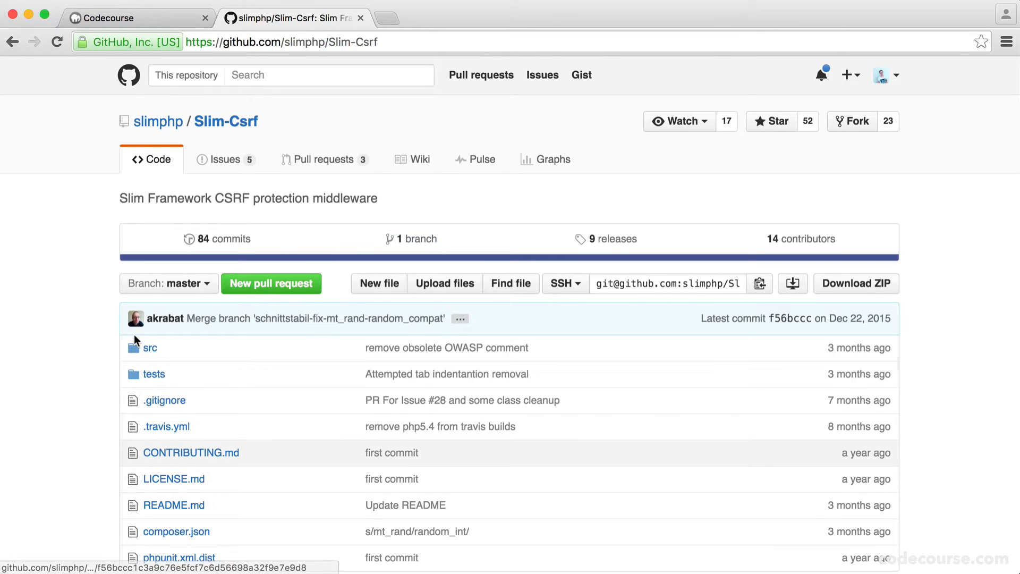
scroll("down", 3)
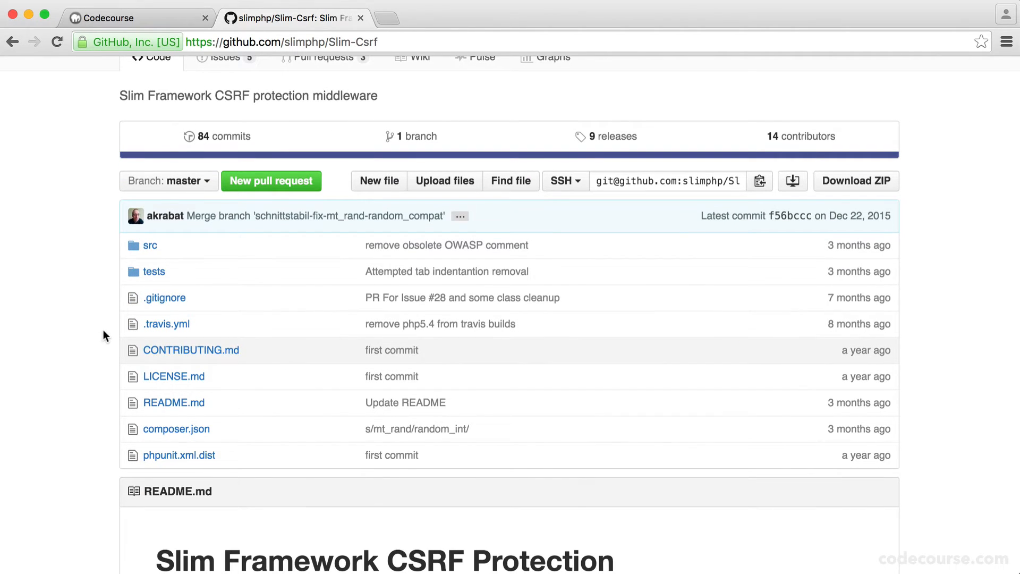
left_click(150, 246)
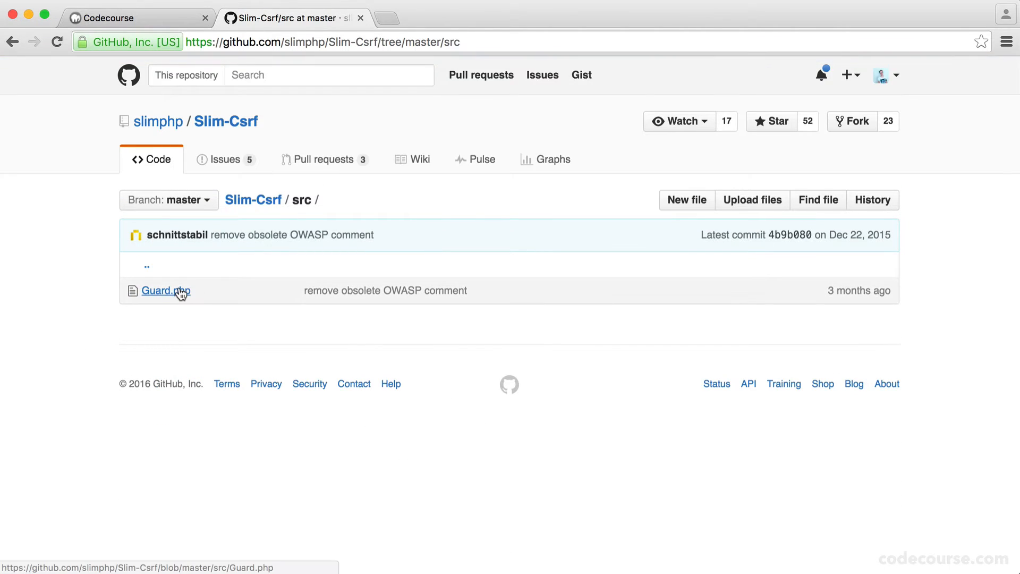
left_click(164, 290)
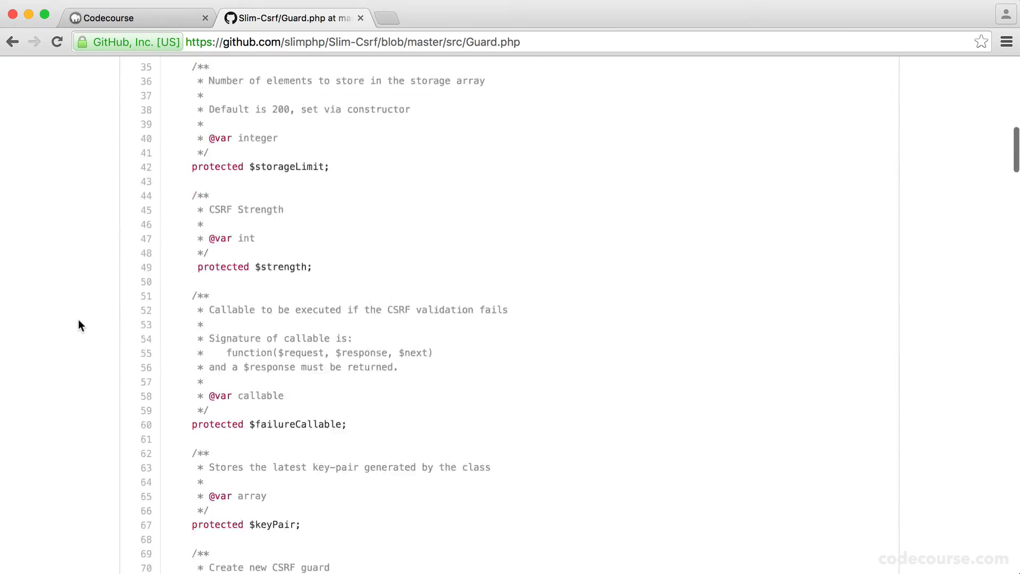
scroll("down", 3)
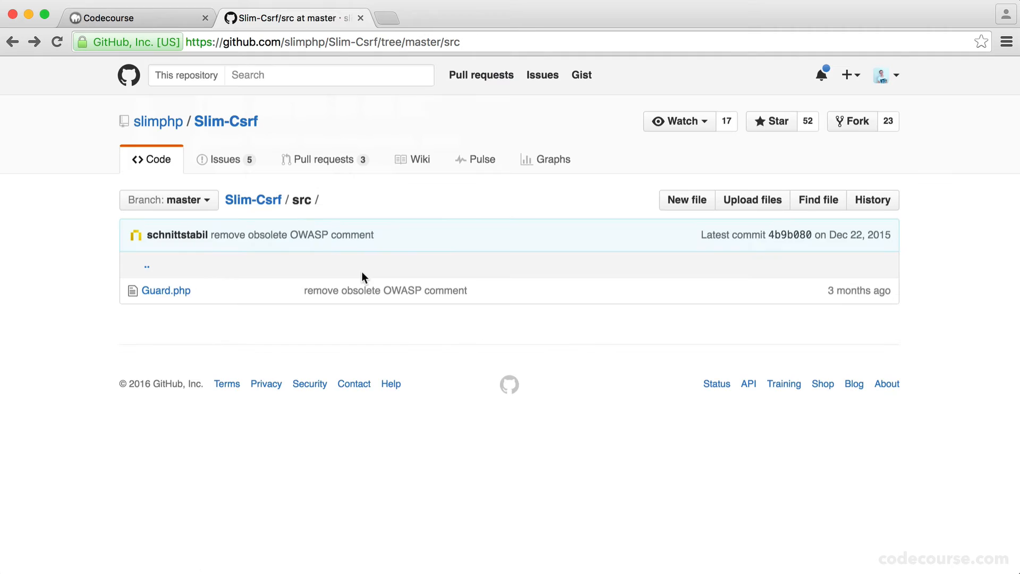
left_click(253, 200)
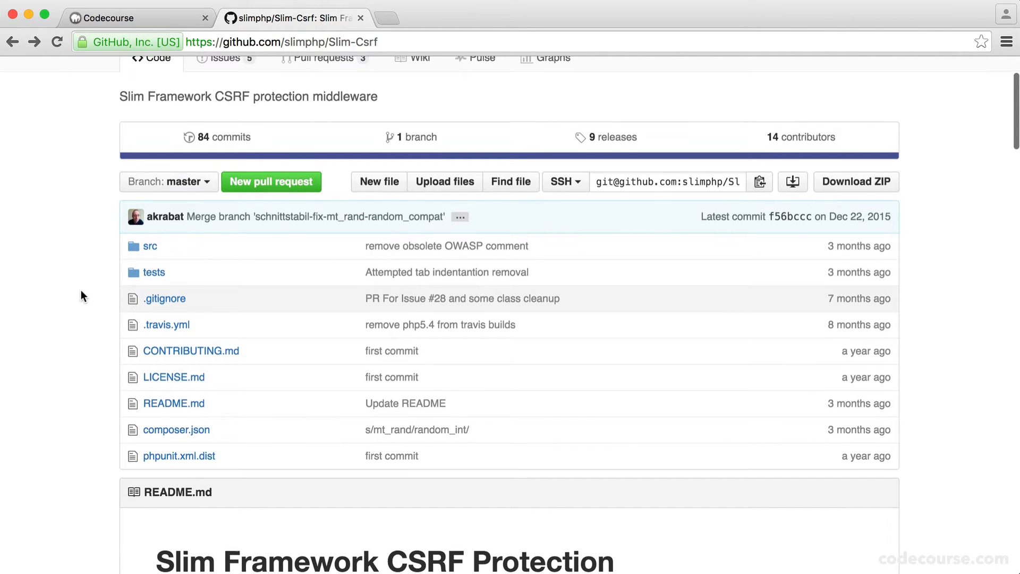
scroll("up", 3)
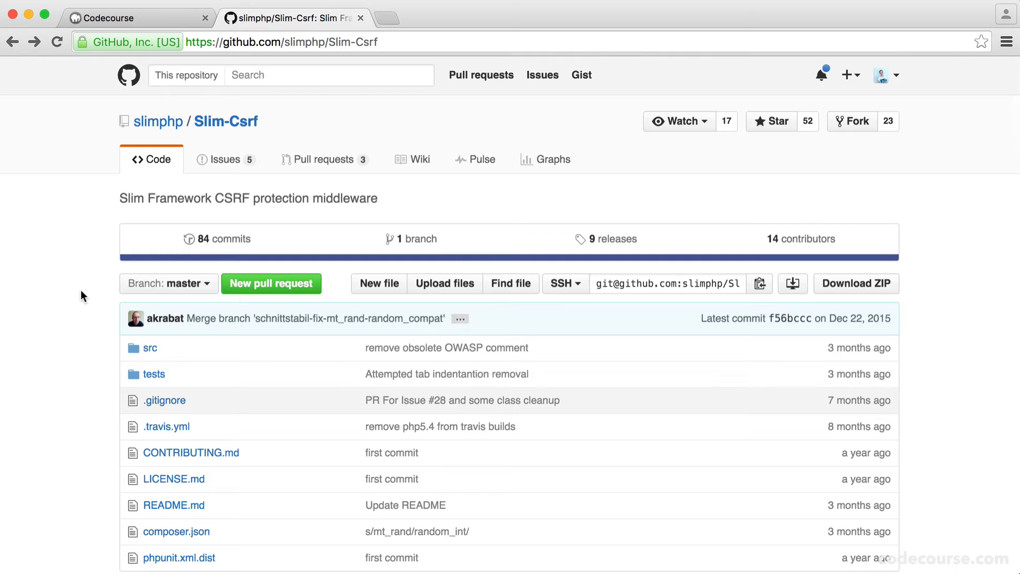
mouse_move(95, 297)
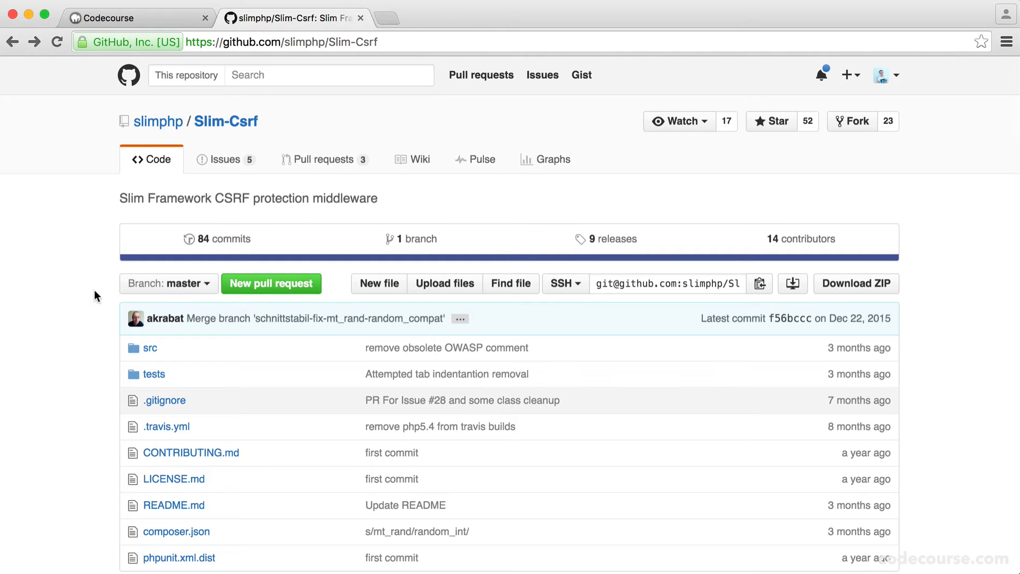
Step: Select the composer require slim/csrf command in the README Install section
scroll("down", 3)
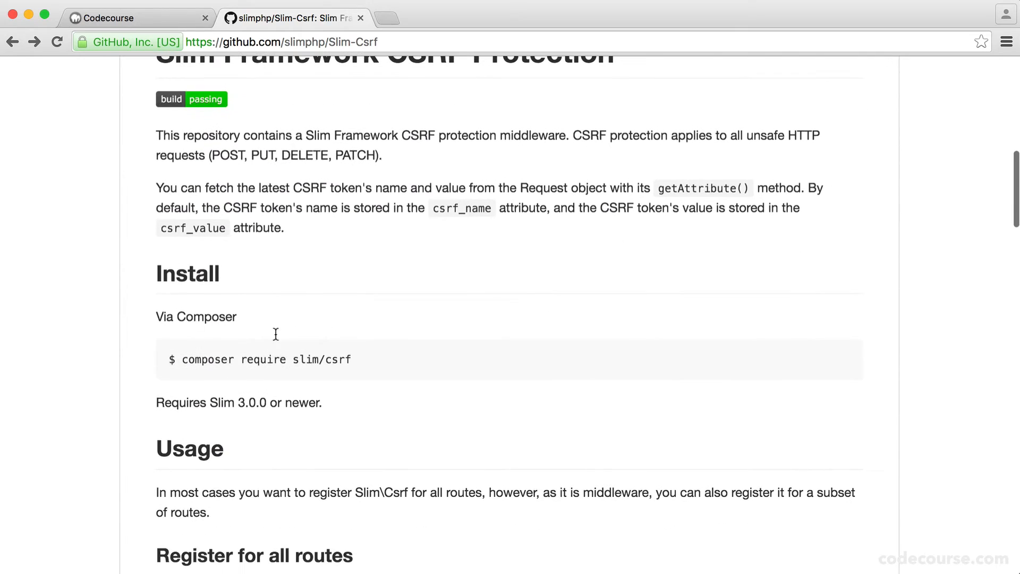
double_click(321, 359)
type("composer require slim/csrf")
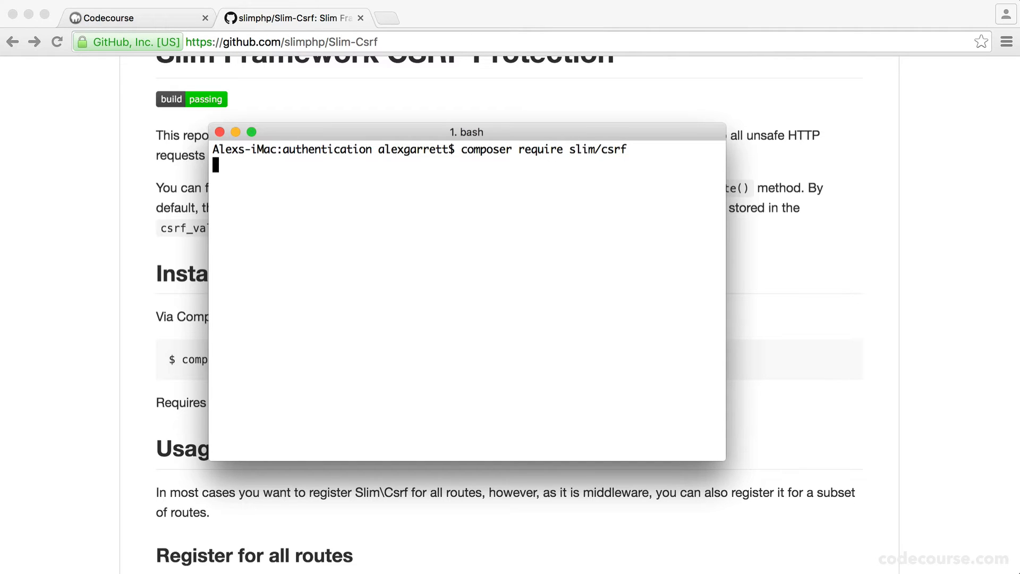
Step: Run composer require slim/csrf in the authentication project
key("Return")
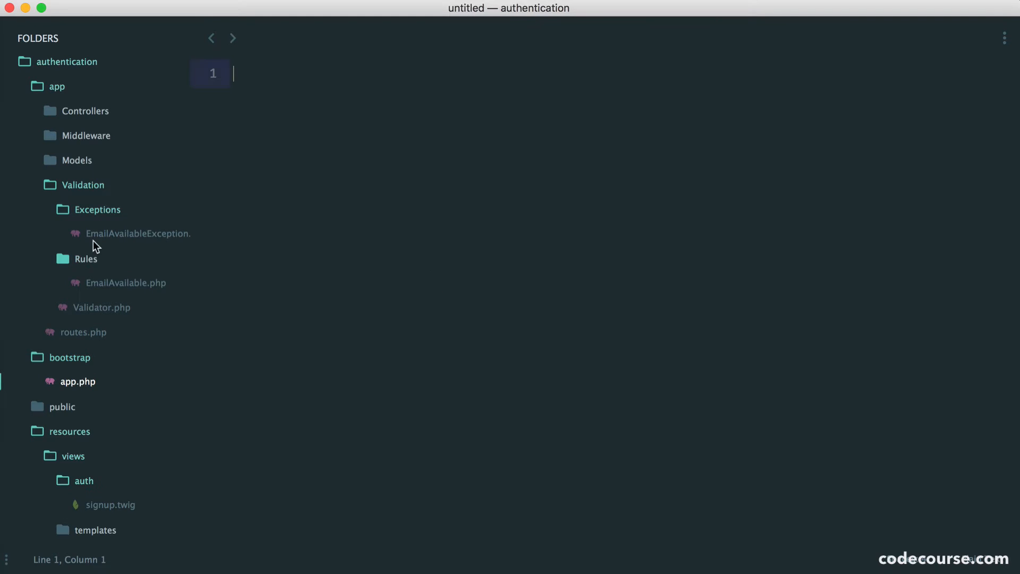
Step: Start a new $app->add() call in bootstrap/app.php below the existing middleware
left_click(83, 184)
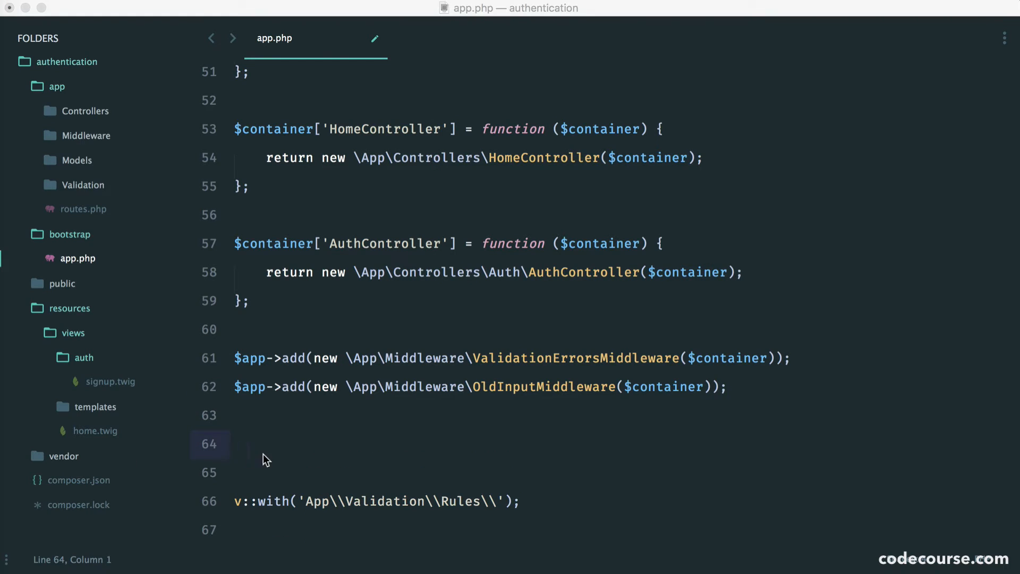
type("$app->add();")
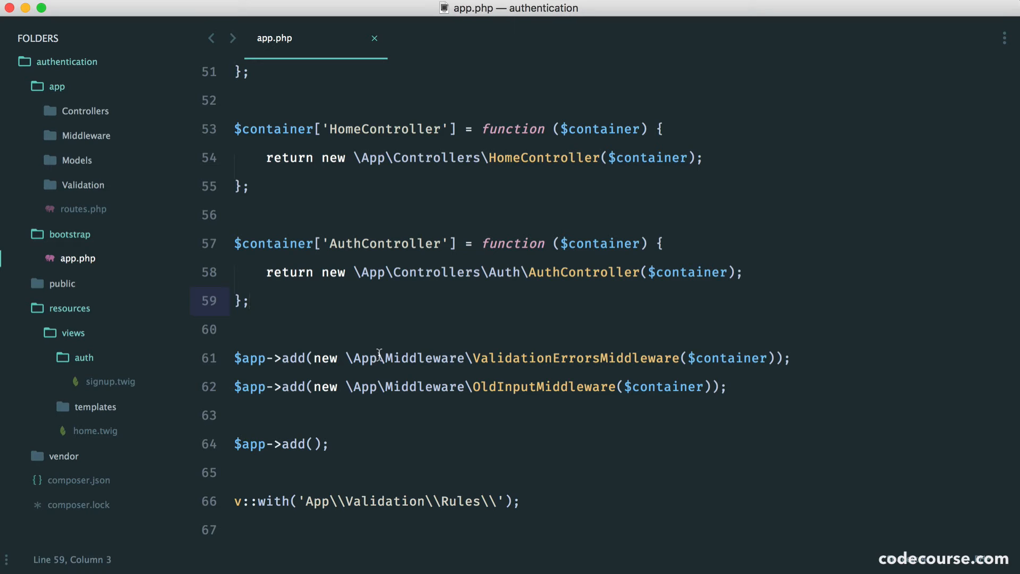
Step: Define $container['csrf'] as a function returning new \Slim\Csrf\Guard and save app.php
type("$contai")
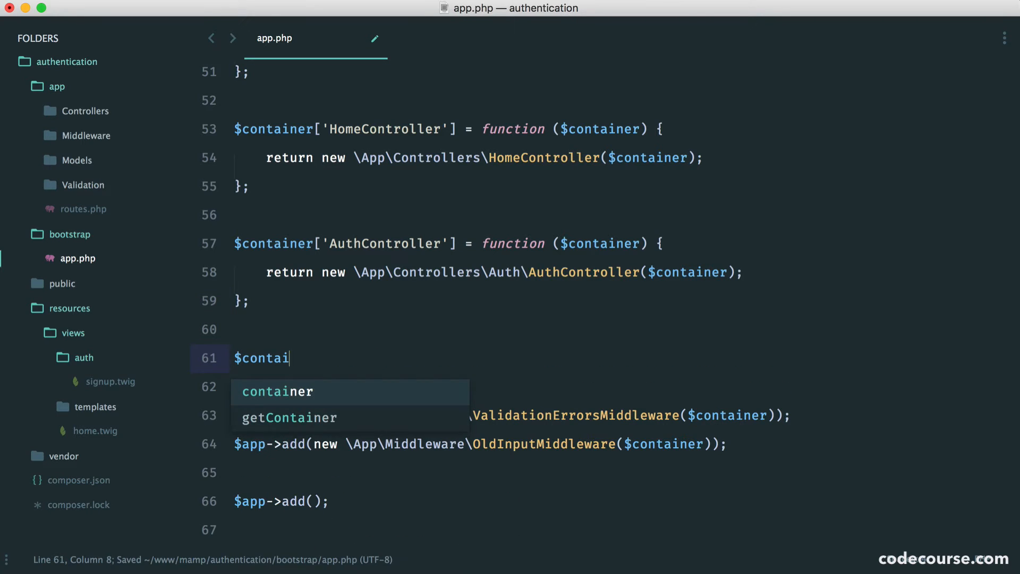
type("ner['c']")
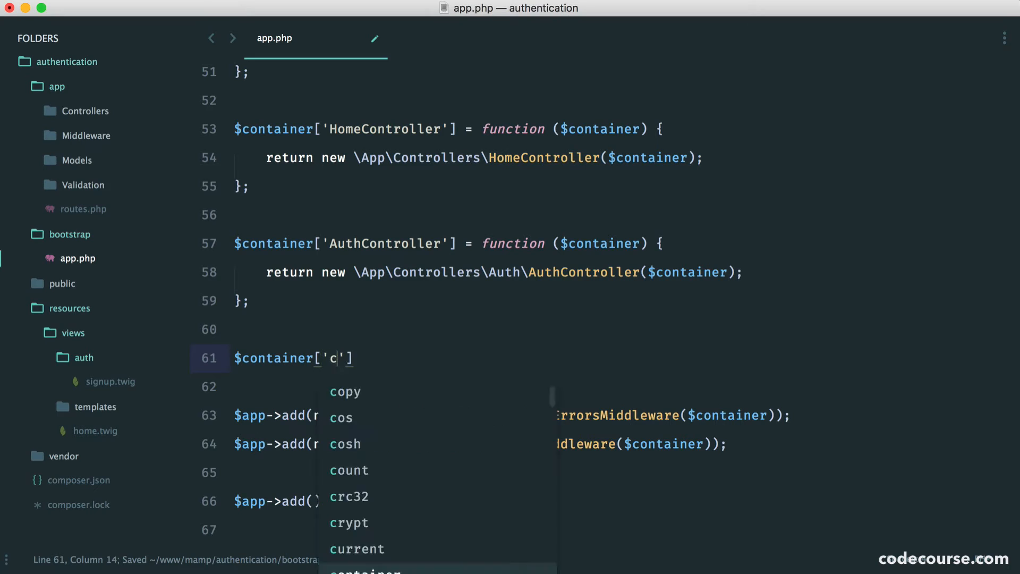
type("srf'] =")
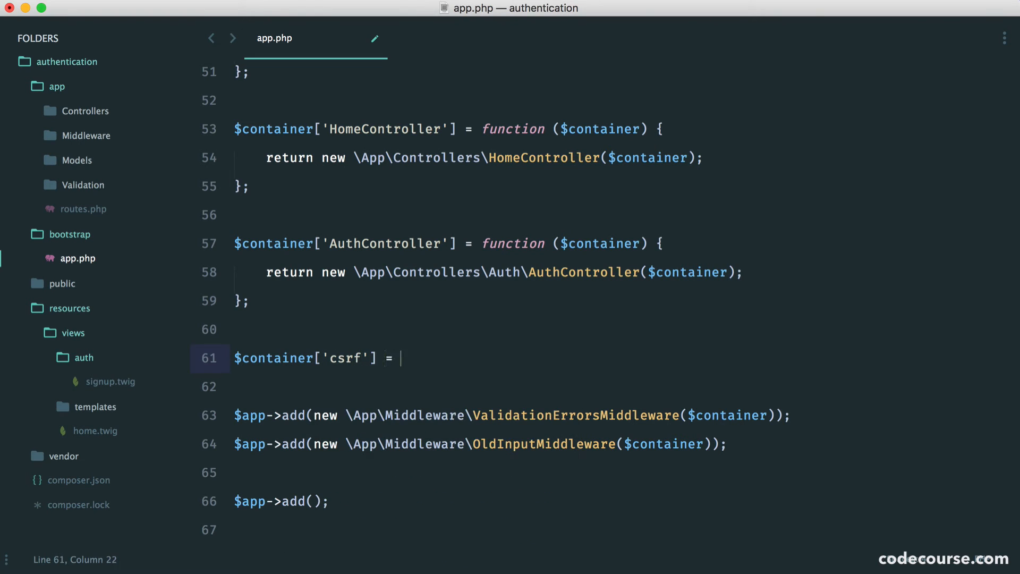
type("function () {")
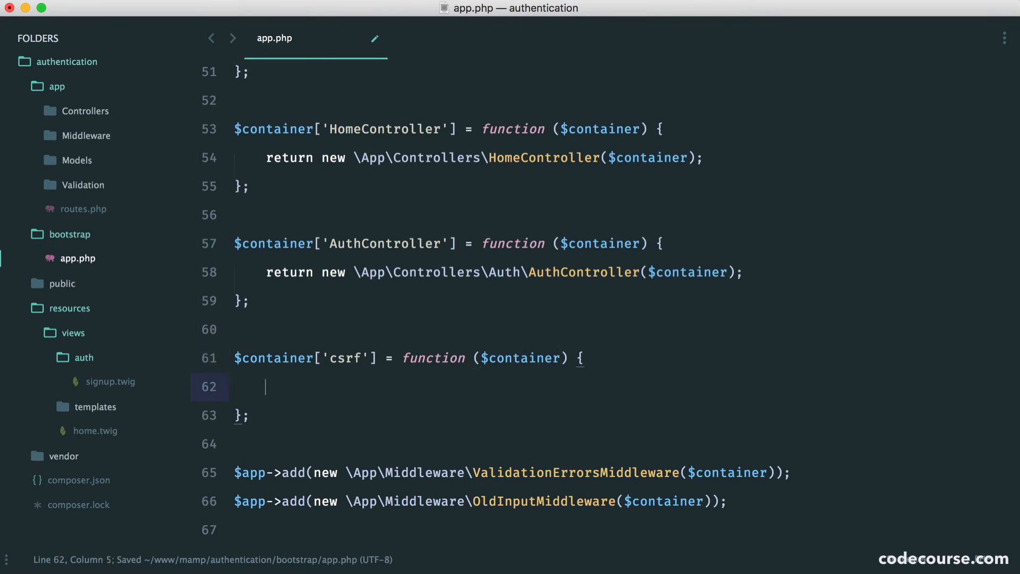
type("reu")
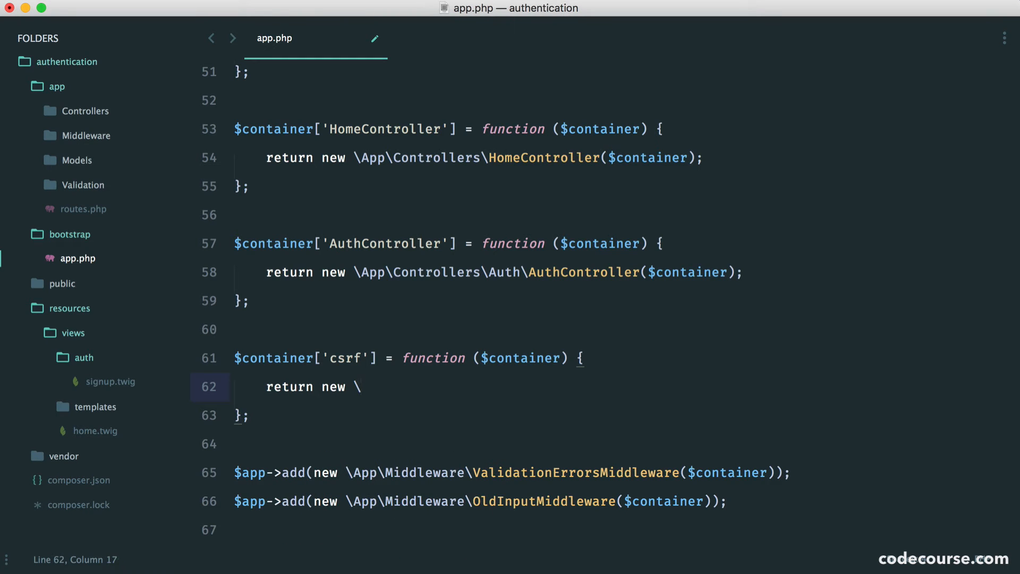
type("Slim\\Csrf\\Guard;")
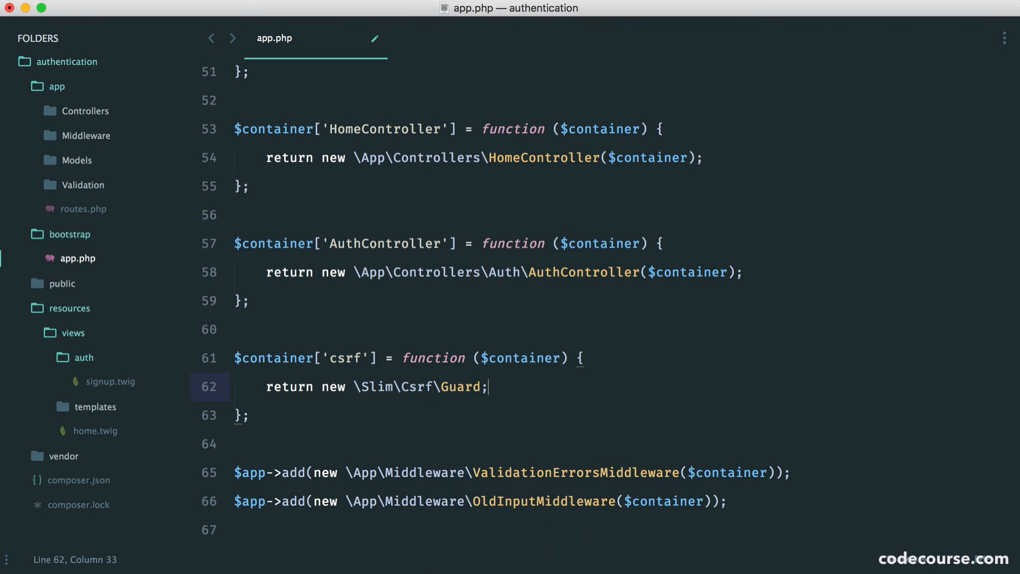
key("cmd+s")
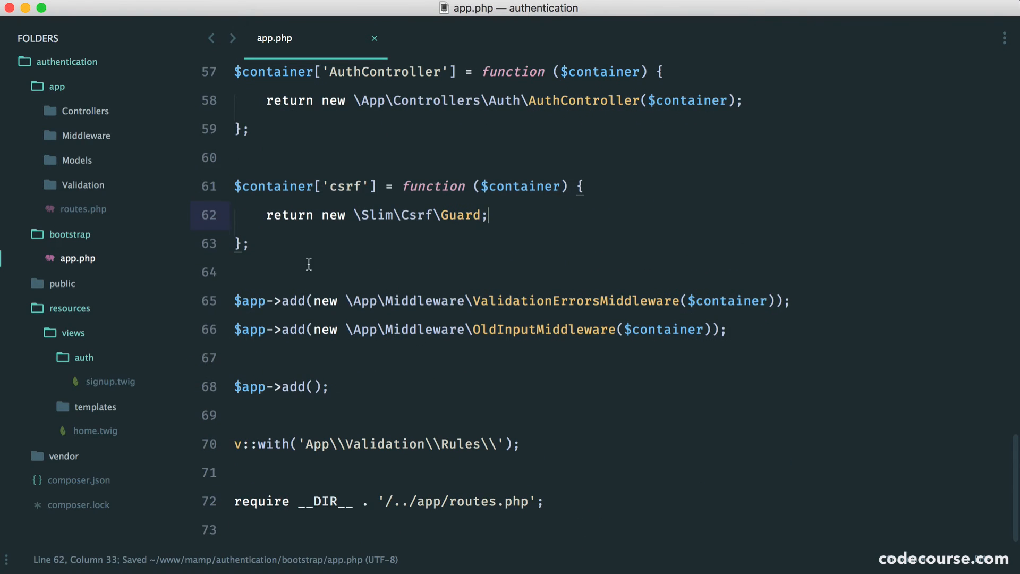
left_click(249, 244)
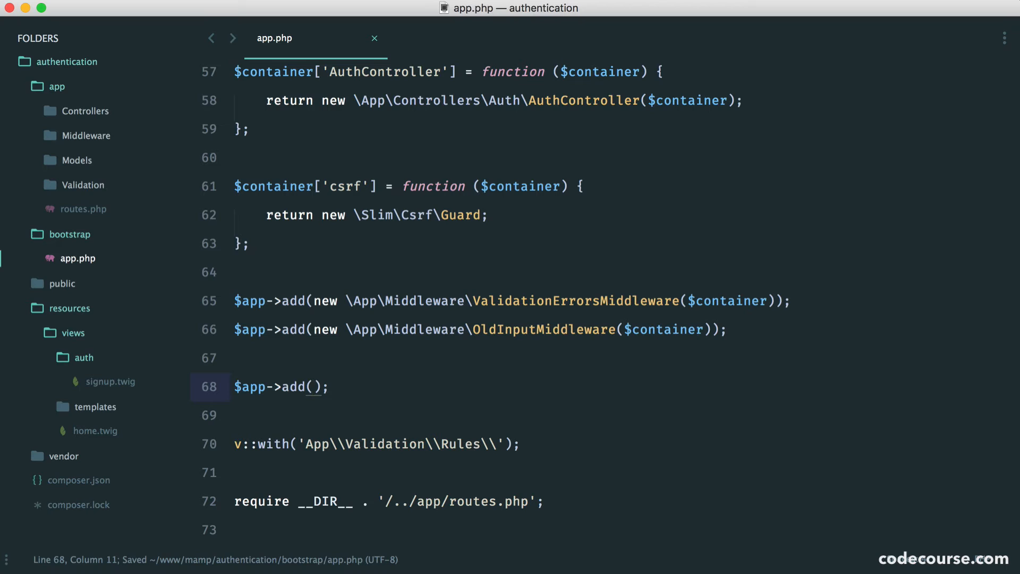
Step: Pass $container->csrf into the $app->add() middleware call
type("$container")
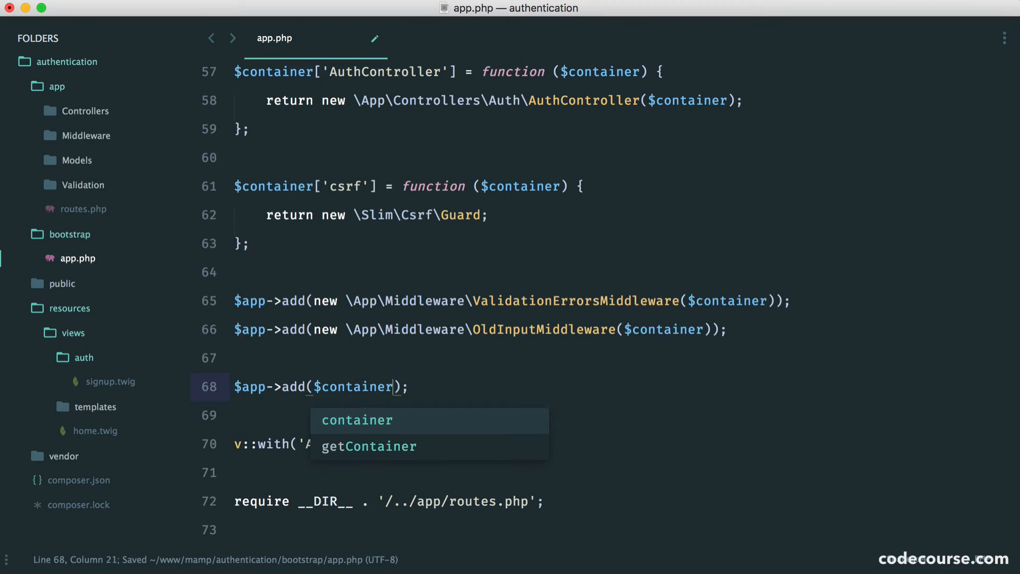
type("->csr")
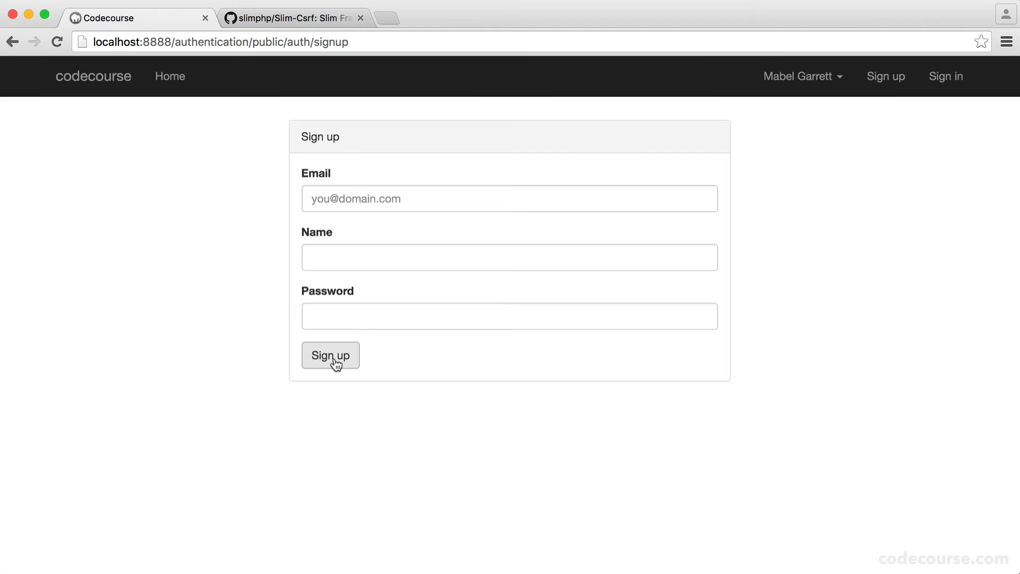
left_click(330, 355)
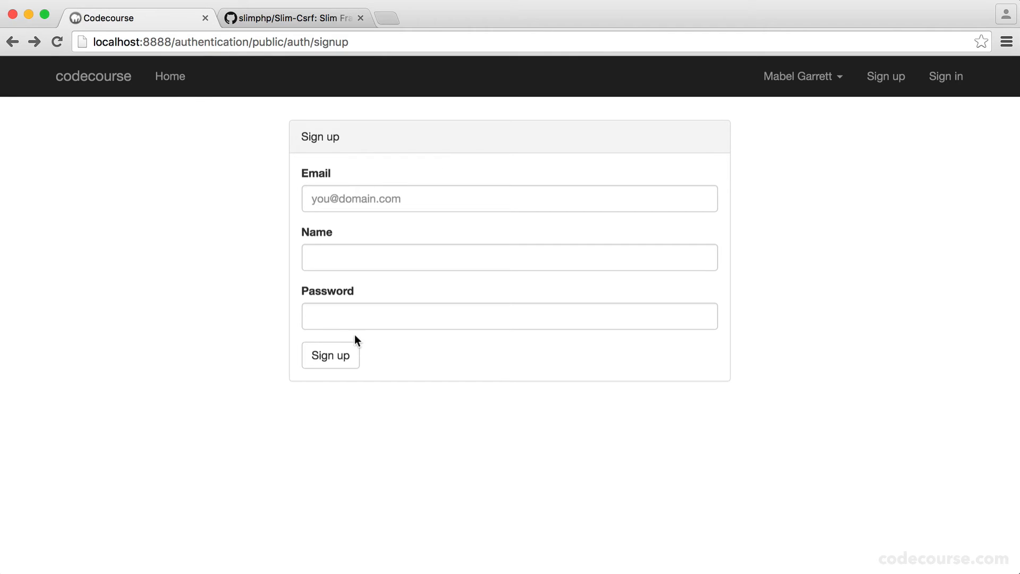
mouse_move(390, 369)
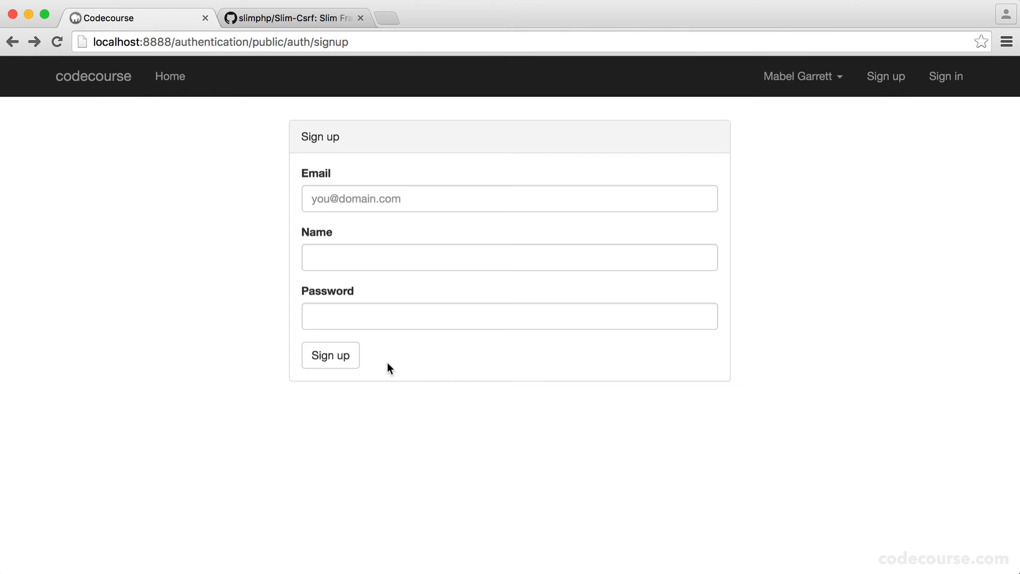
mouse_move(334, 364)
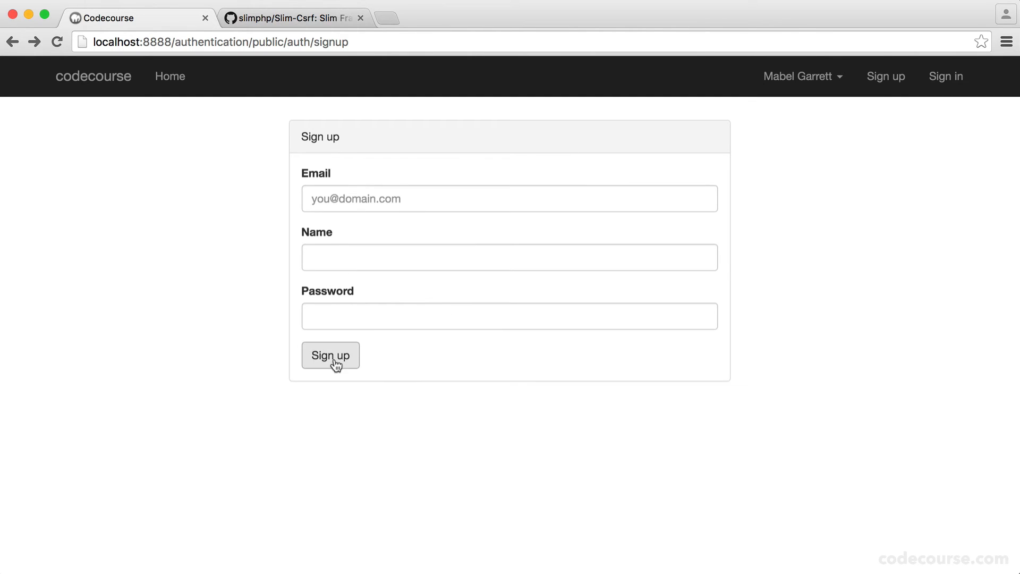
mouse_move(213, 351)
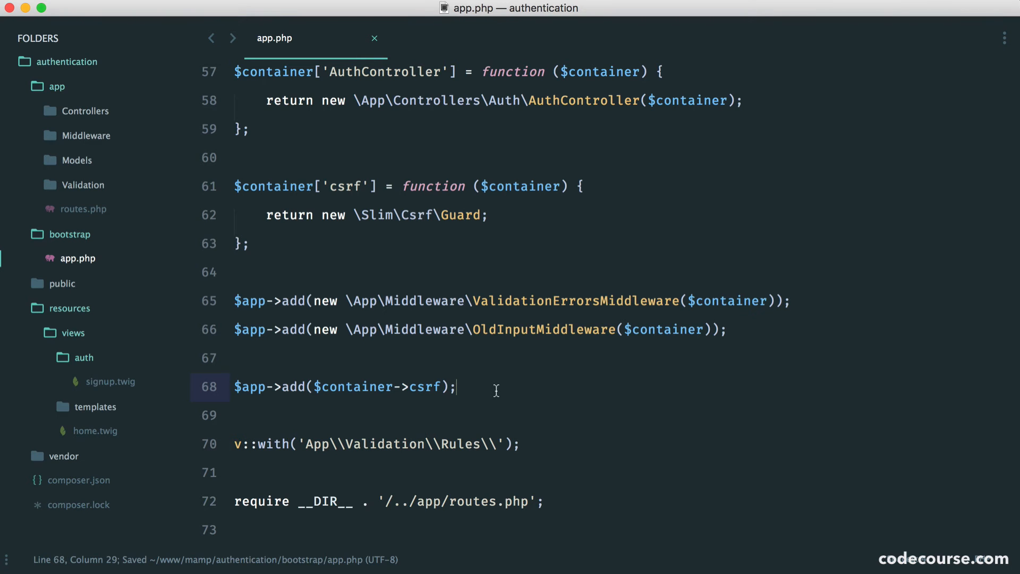
Step: Open AuthController.php at the getSignUp method, then return to the browser
left_click(85, 110)
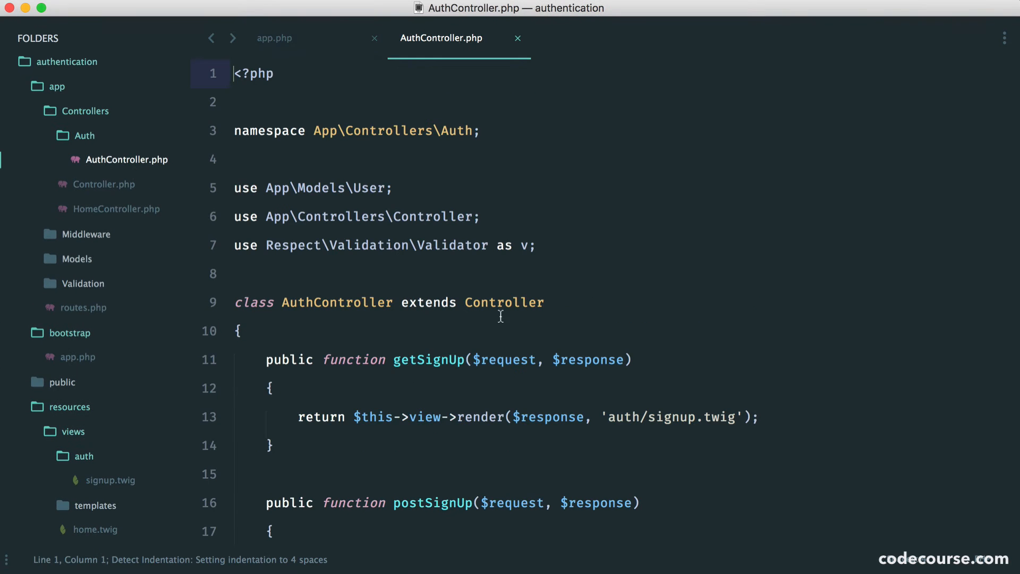
scroll("down", 3)
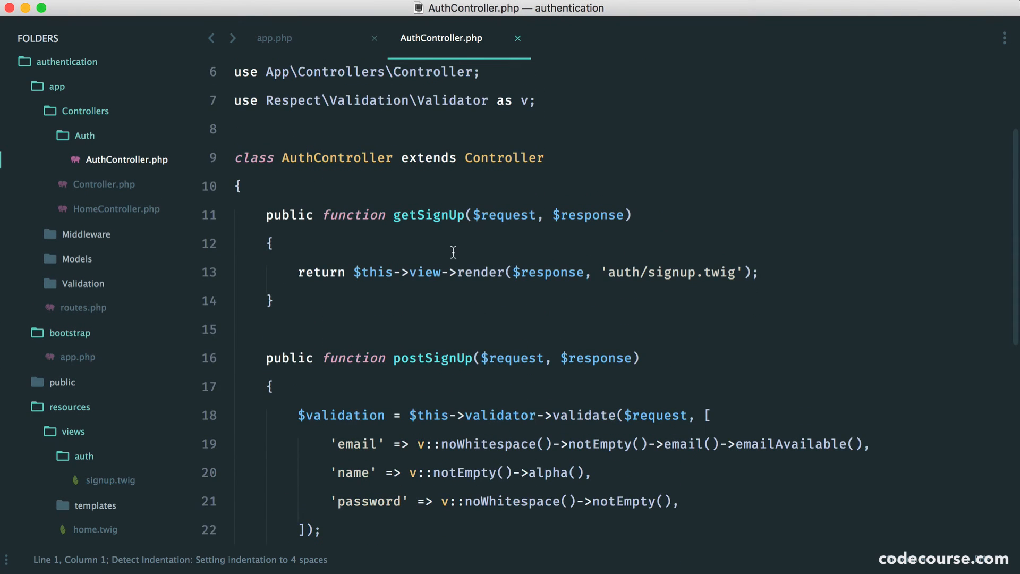
key("enter")
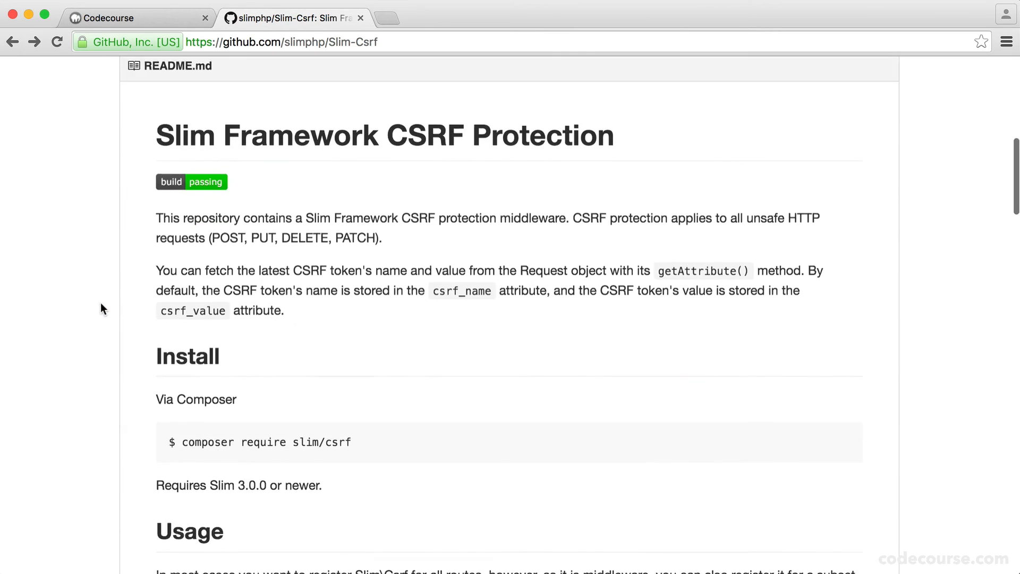
Step: Scroll the Slim-Csrf README to the 'Register middleware for all routes' example
scroll("down", 3)
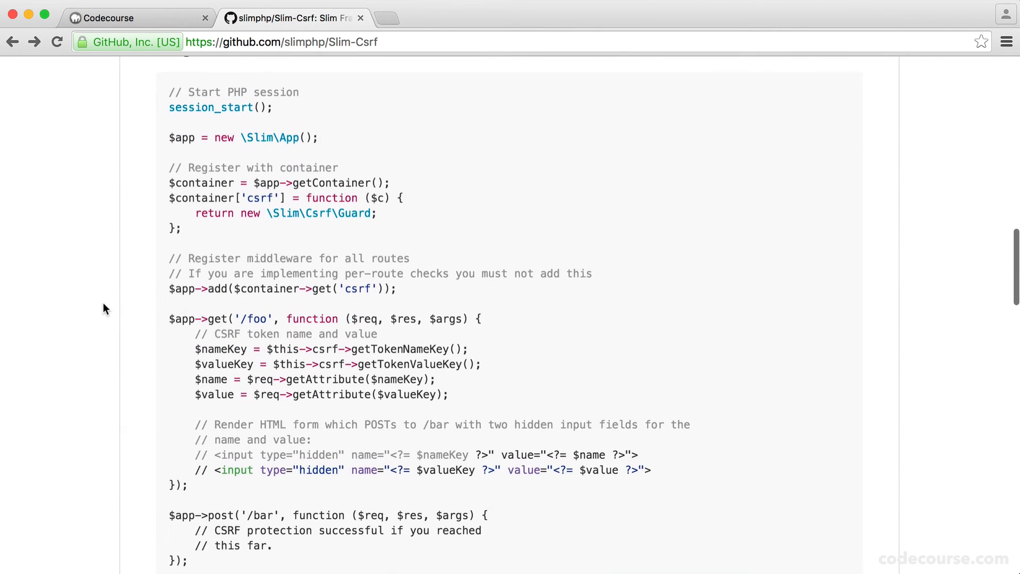
scroll("down", 3)
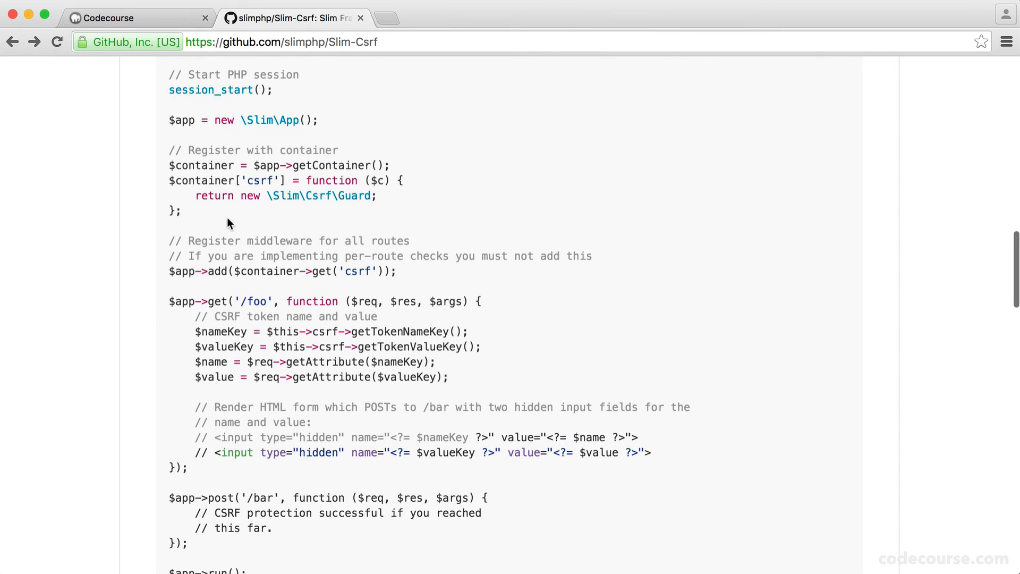
mouse_move(94, 273)
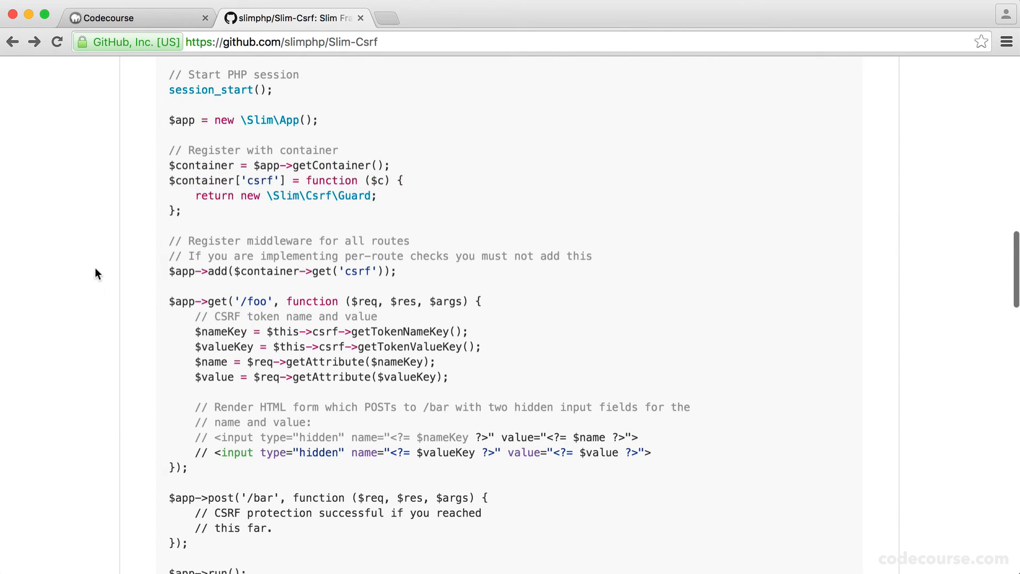
scroll("down", 3)
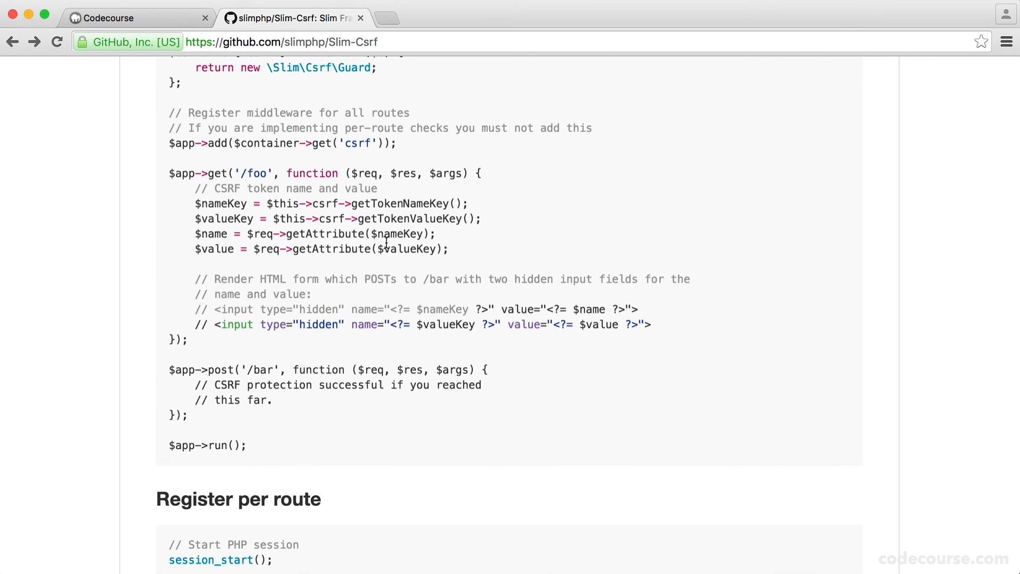
mouse_move(317, 219)
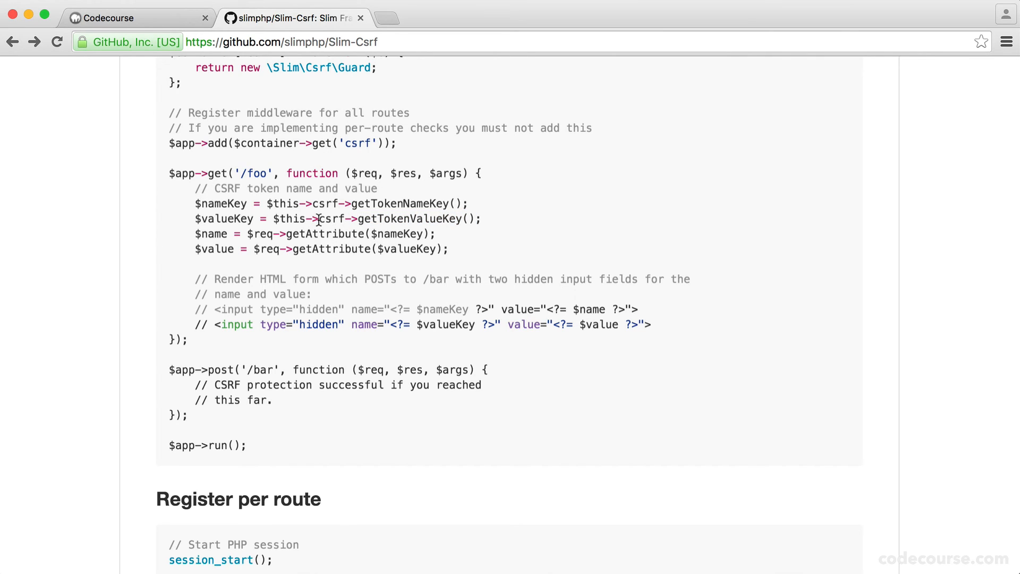
mouse_move(242, 234)
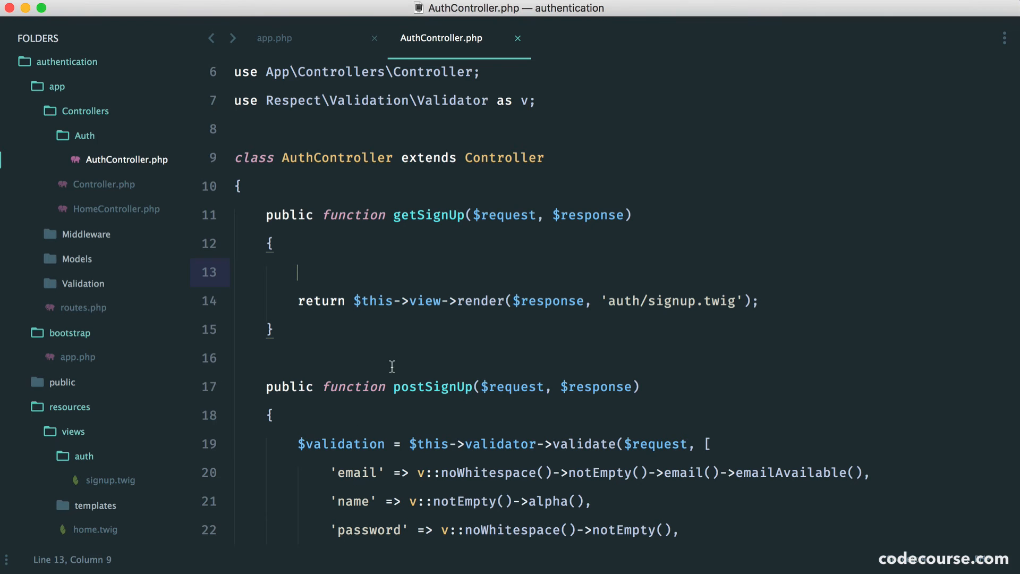
Step: Add var_dump($this->csrf->getTokenNameKey()); in getSignUp before rendering
type("var_dump")
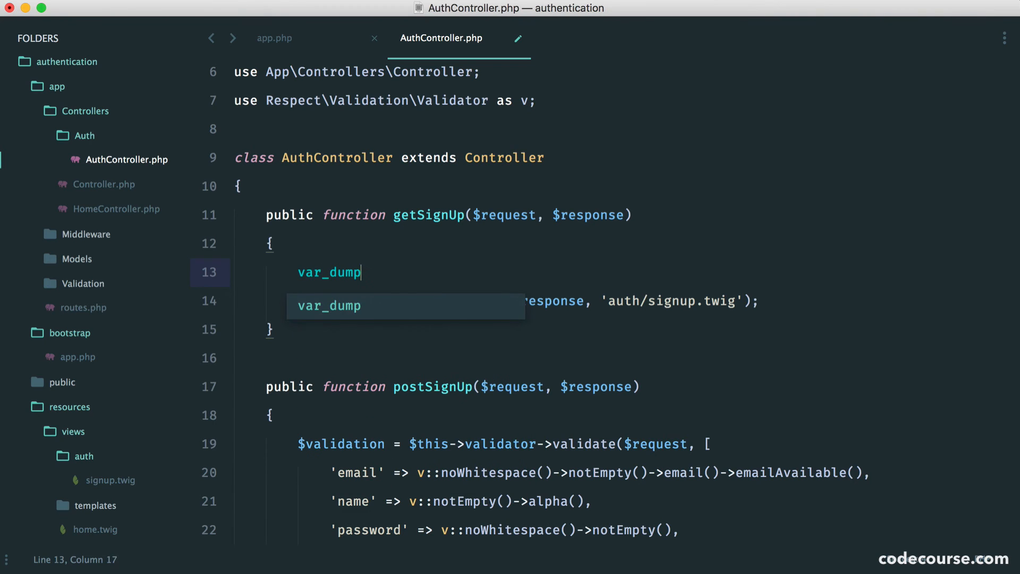
type("($this->csrf->getTokenNameKey());")
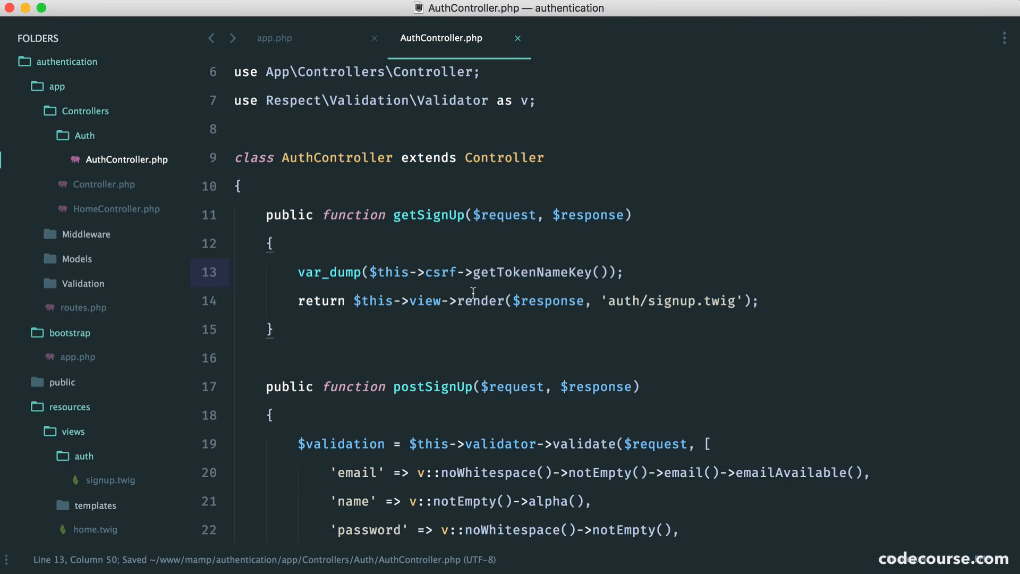
mouse_move(437, 324)
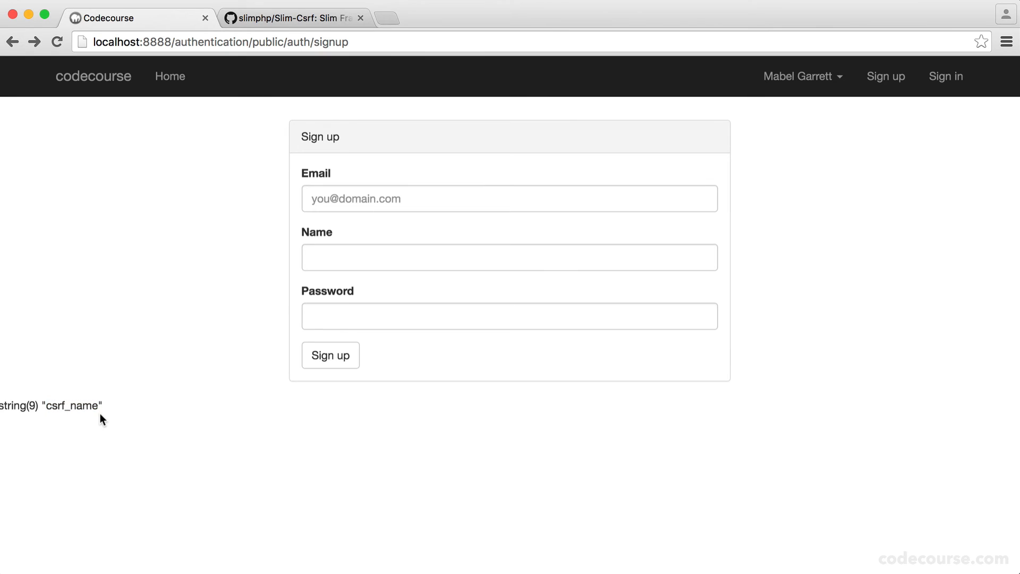
mouse_move(45, 405)
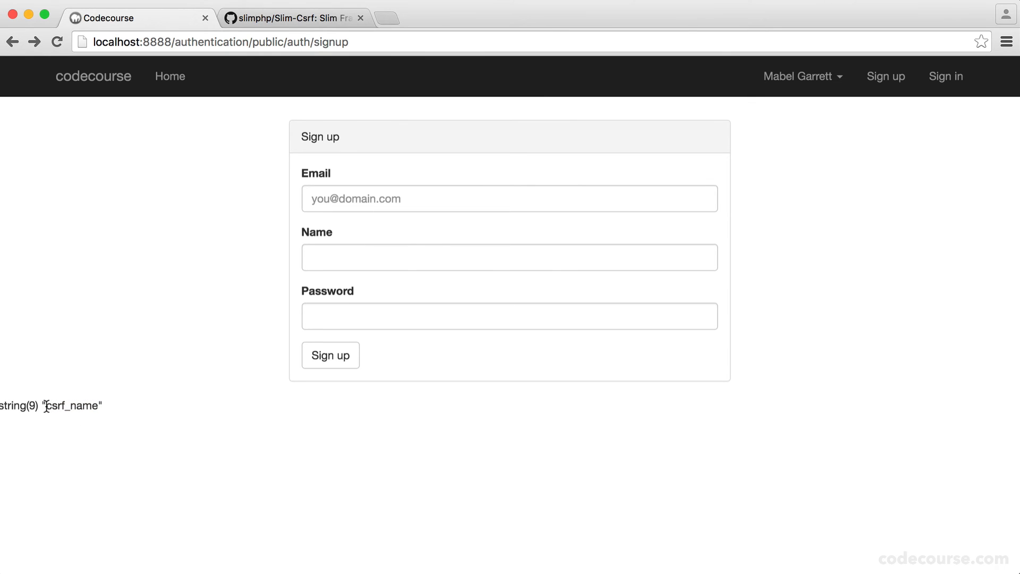
mouse_move(165, 417)
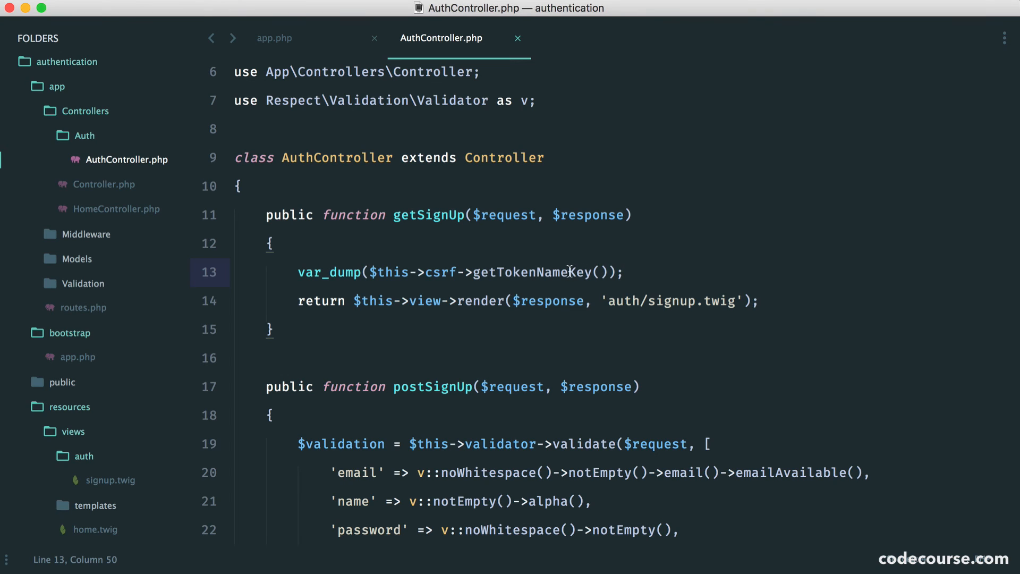
double_click(520, 272)
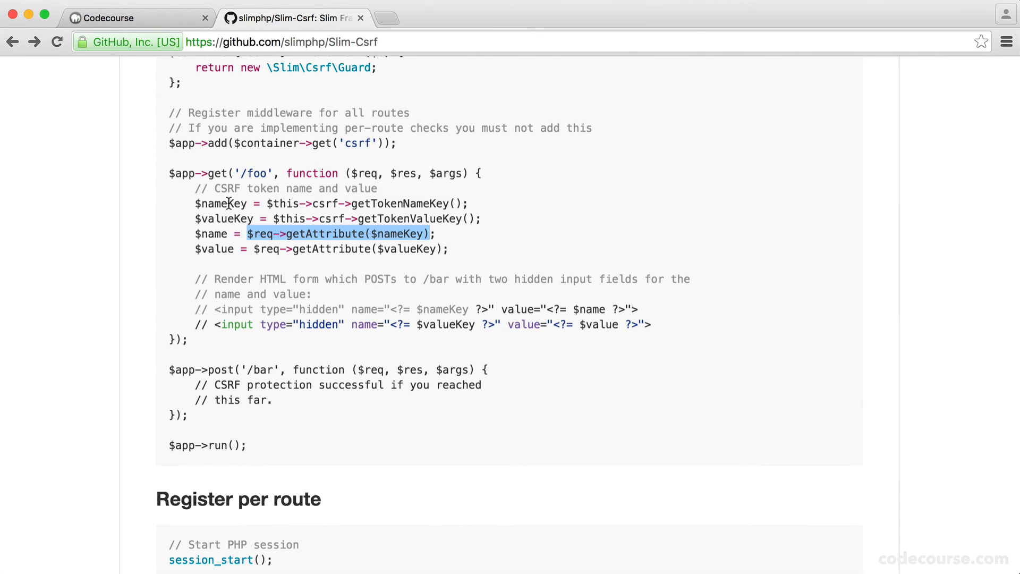
mouse_move(407, 203)
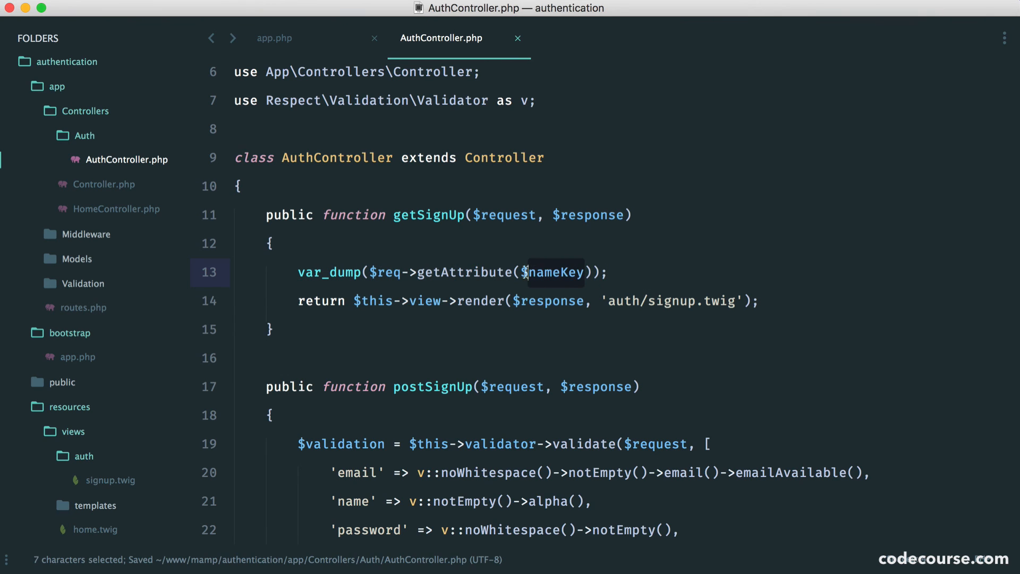
Step: Change the getAttribute key to 'csrf_value' so getSignUp dumps the CSRF token value
type("'c'")
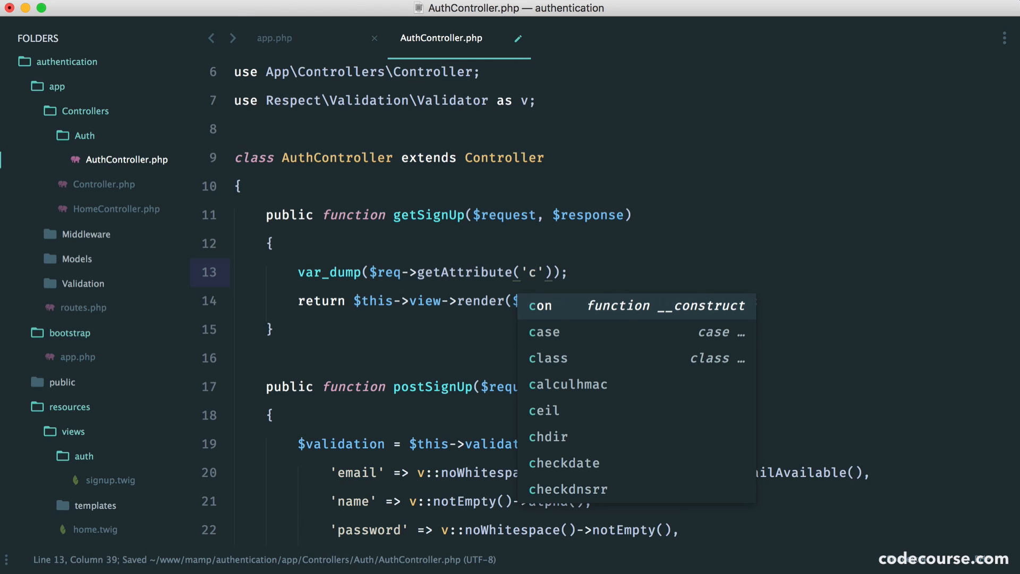
type("srf_val")
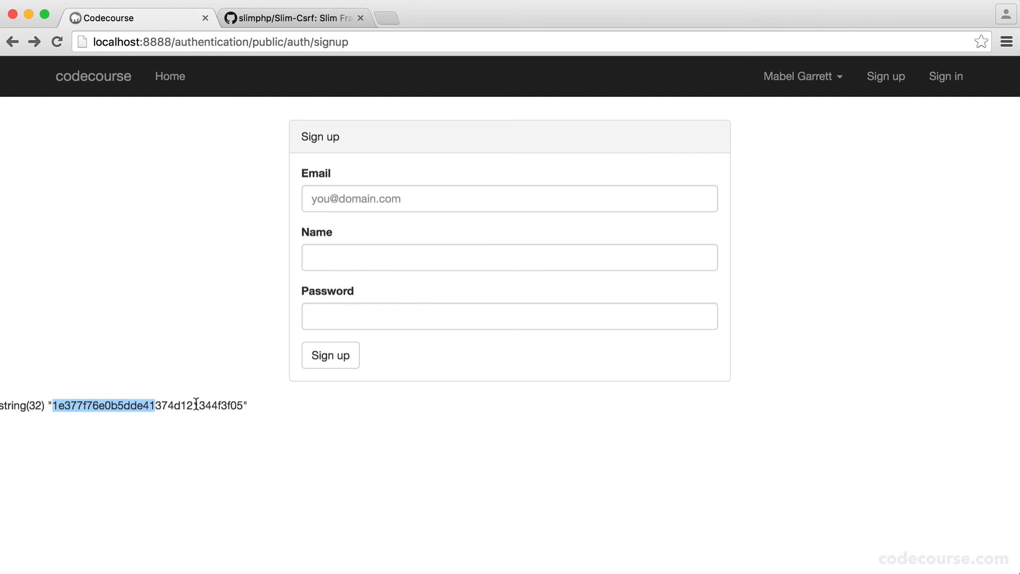
Step: Reload the signup page and inspect the newly dumped 32-character CSRF token value
left_click(88, 420)
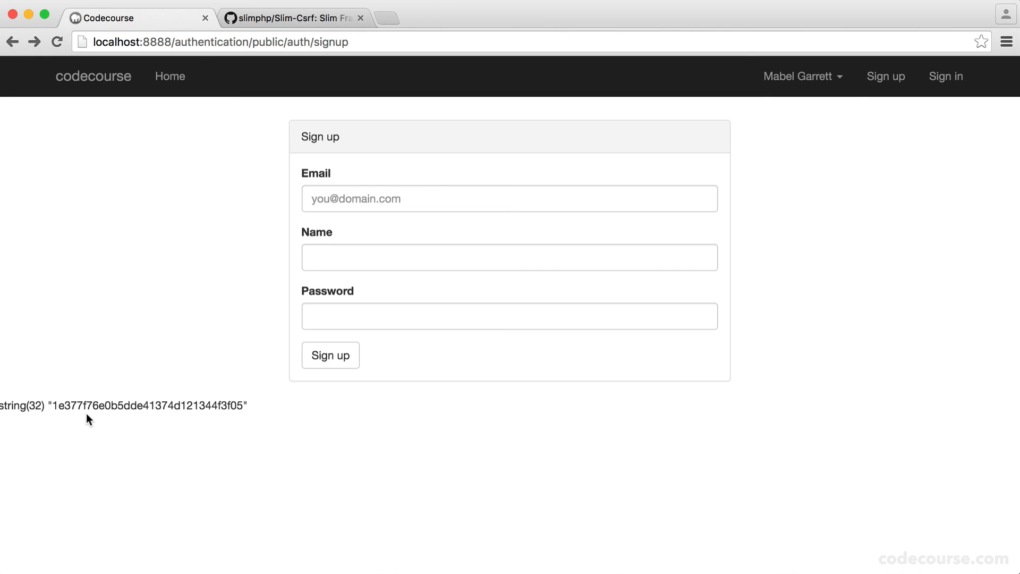
left_click(329, 355)
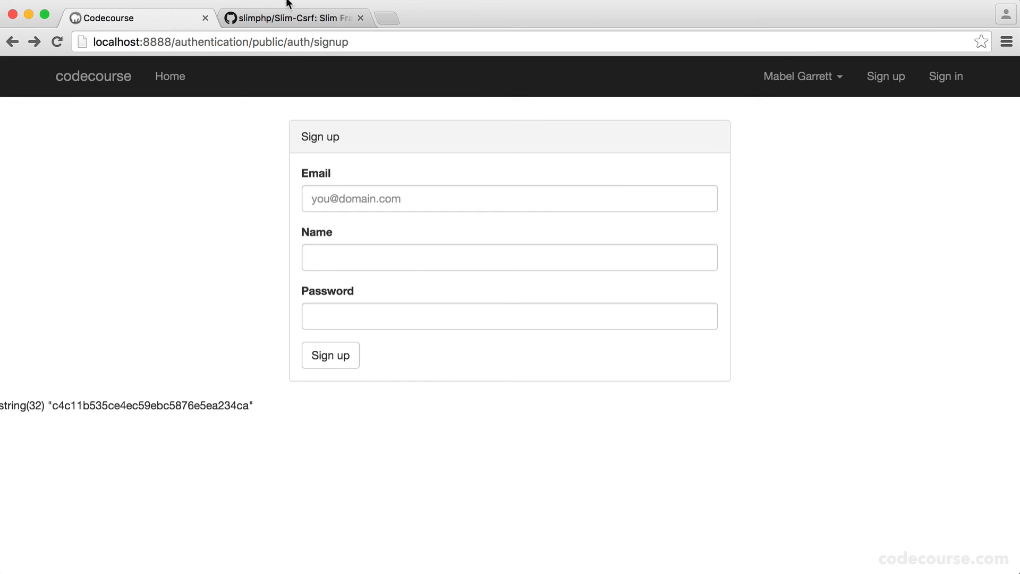
mouse_move(131, 338)
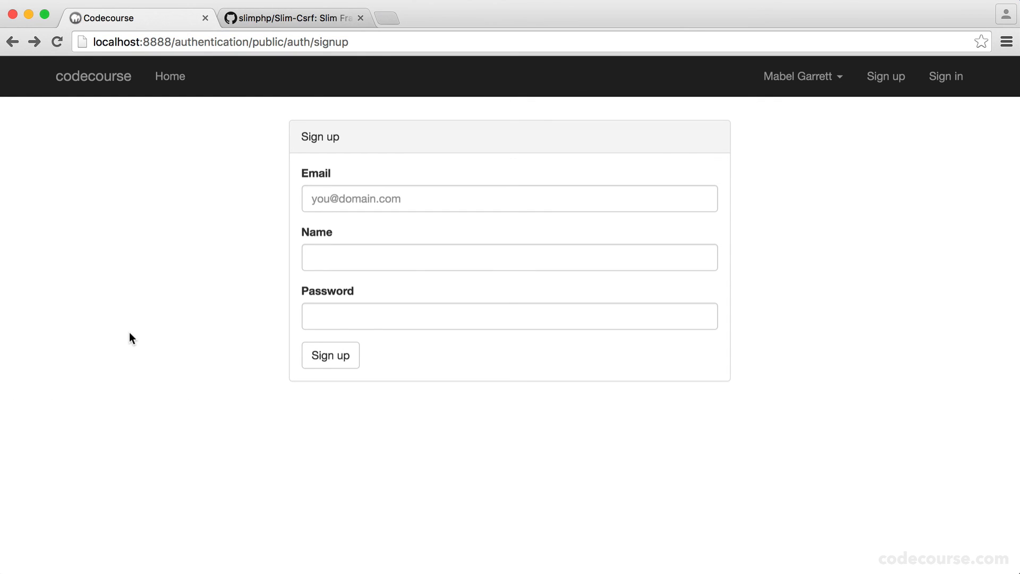